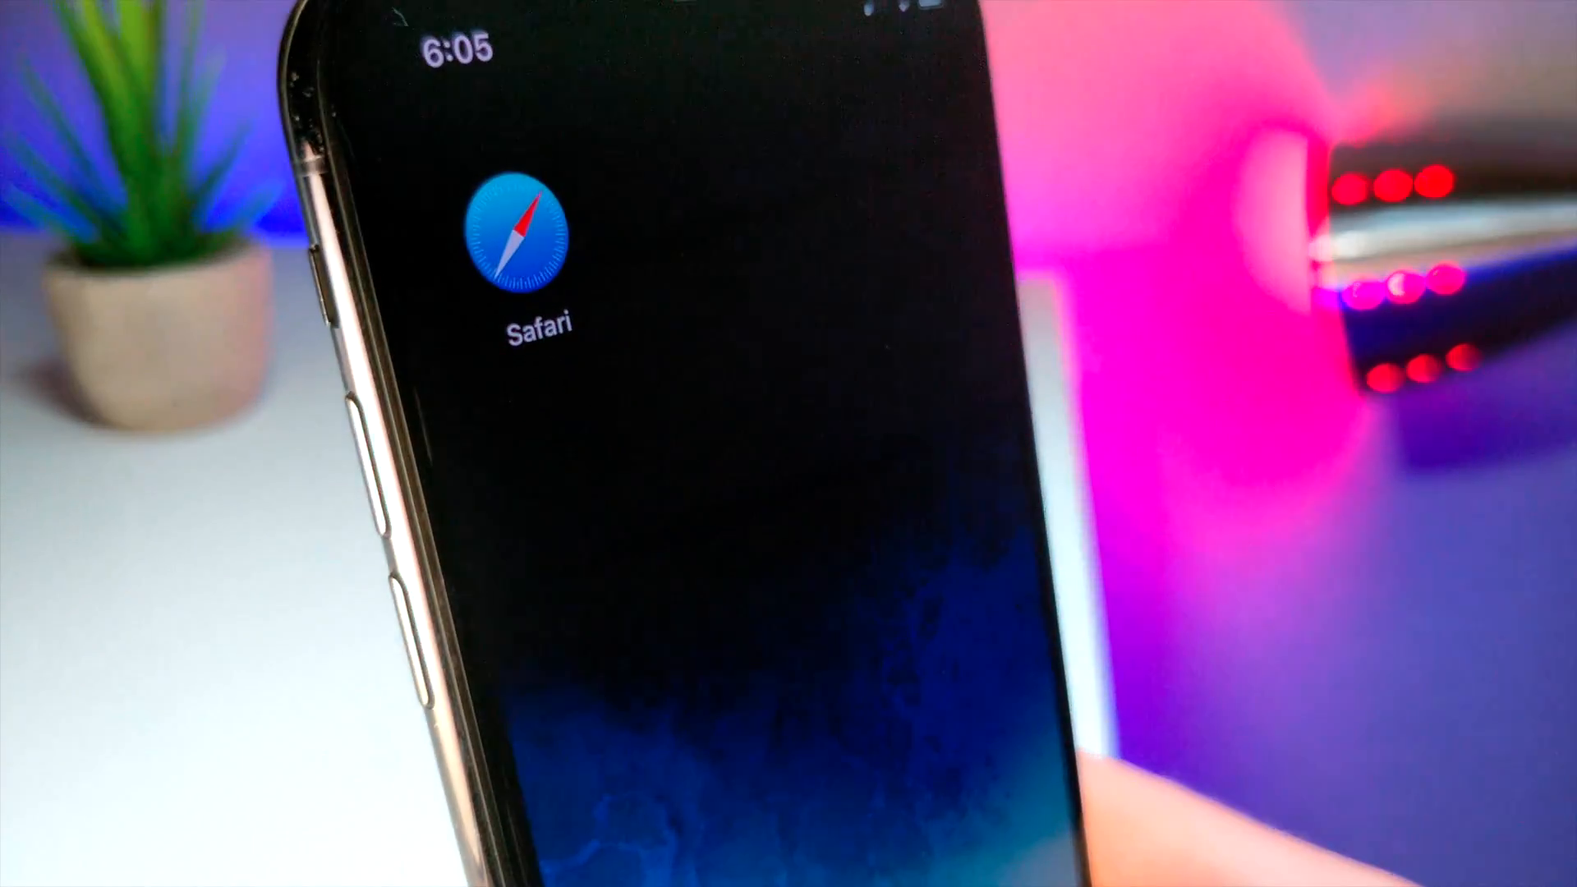
Step: Start adding the 'Shortcuts' shortcut to the Home Screen from its Details
left_click(521, 245)
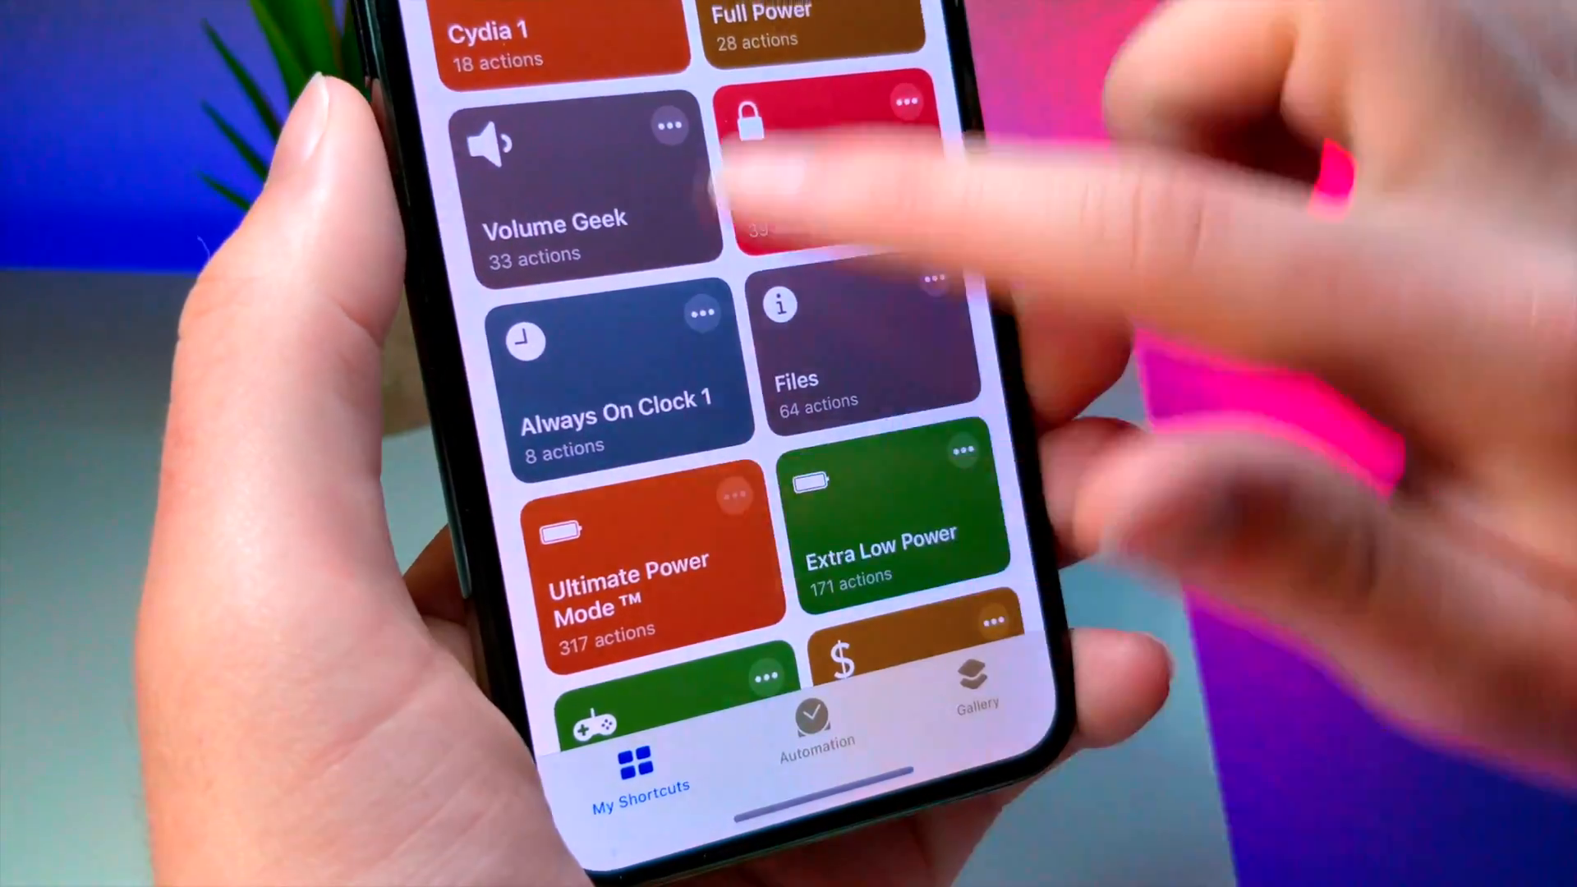
scroll("down", 3)
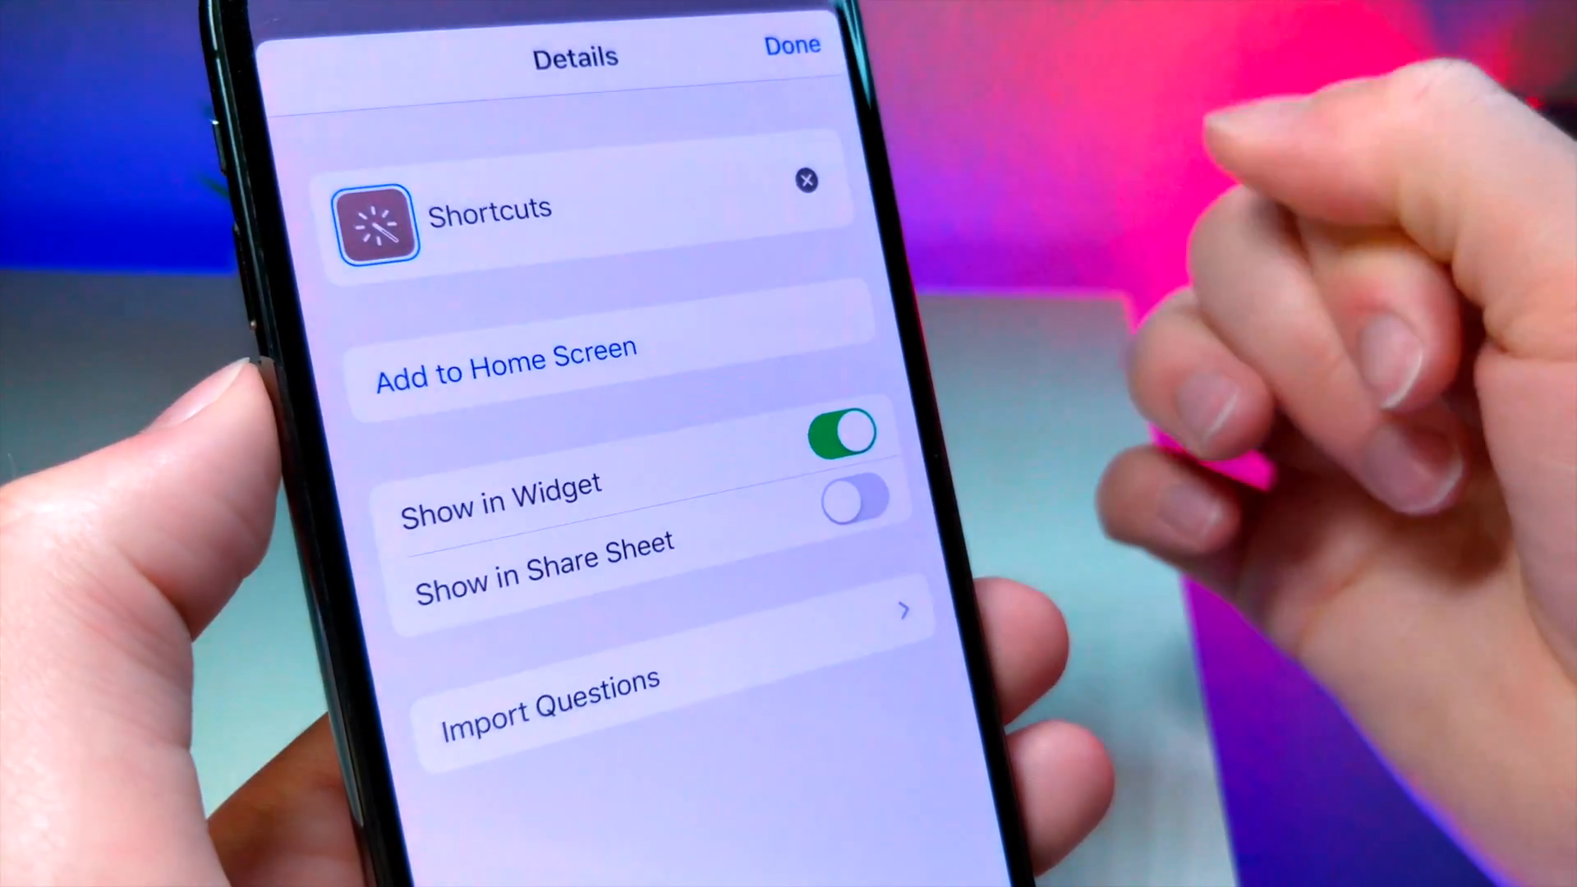
left_click(504, 359)
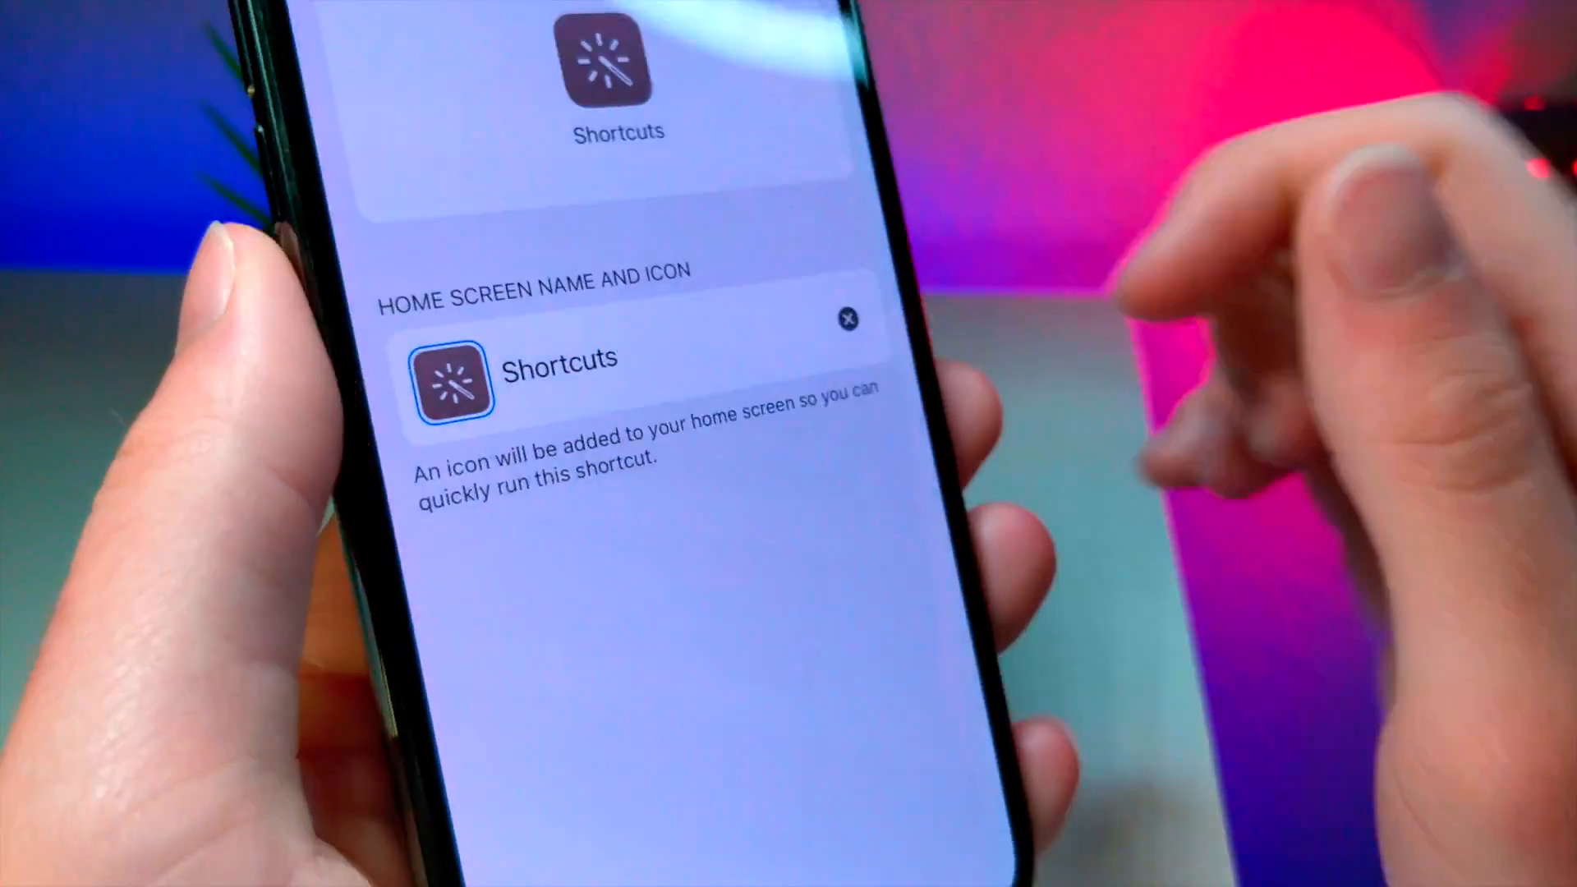